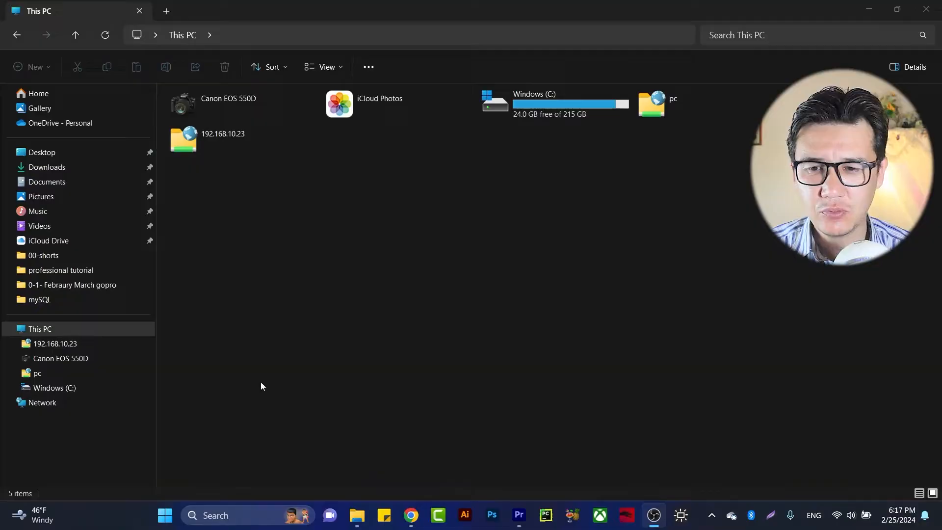
# - Search the Start menu for "disk parti" to find Create and format hard disk partitions
pyautogui.click(165, 515)
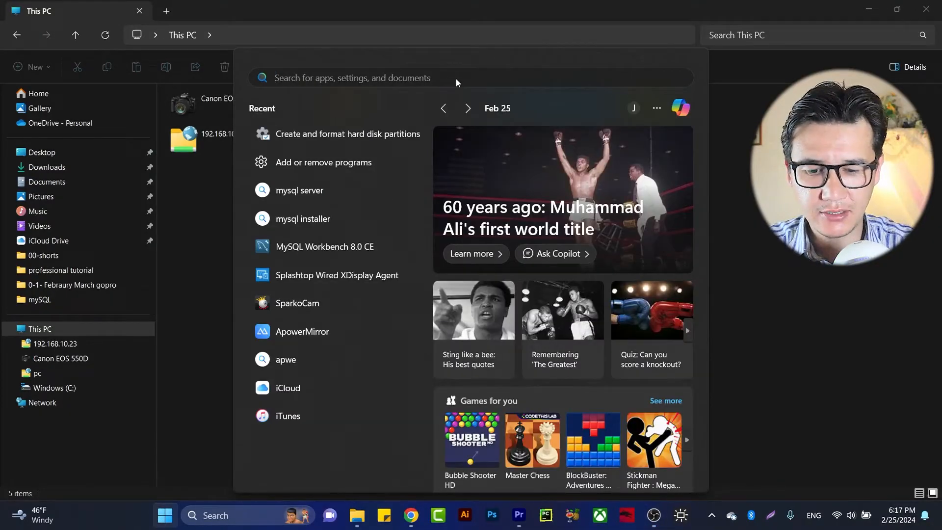
pyautogui.write('disk')
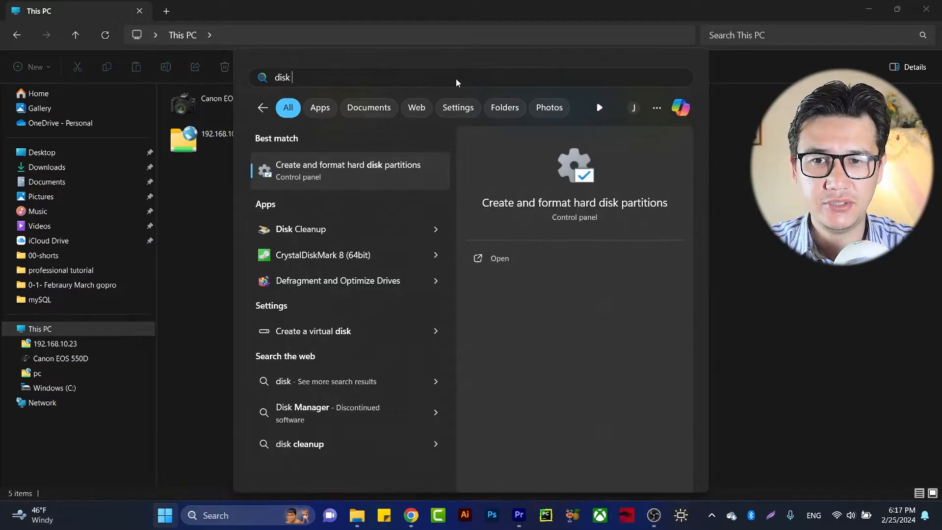
pyautogui.write('parti')
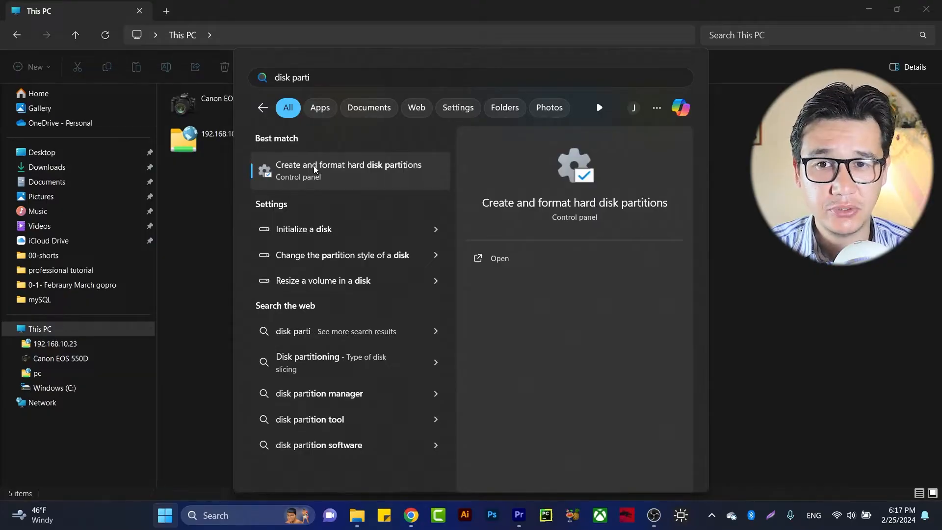
# - Launch Disk Management from the search result and move its window toward the centre
pyautogui.click(348, 170)
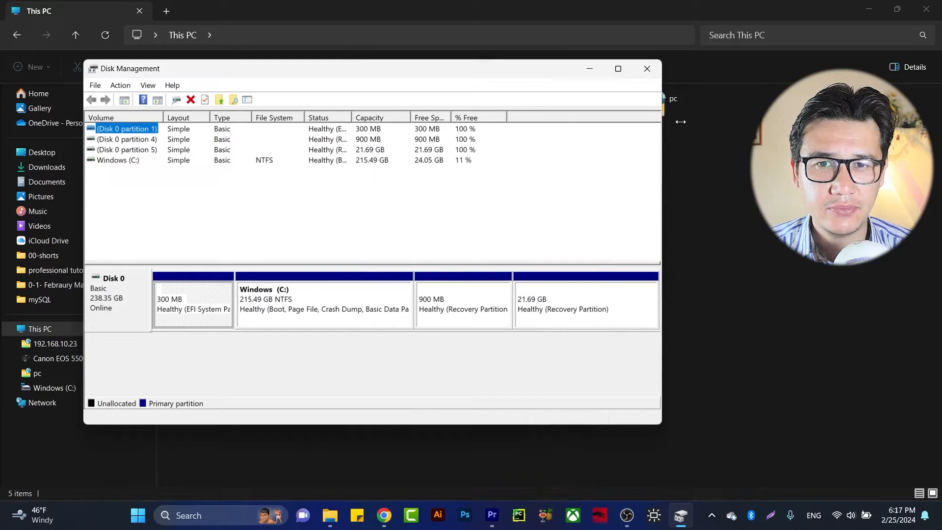
pyautogui.moveTo(373, 68); pyautogui.dragTo(472, 130)
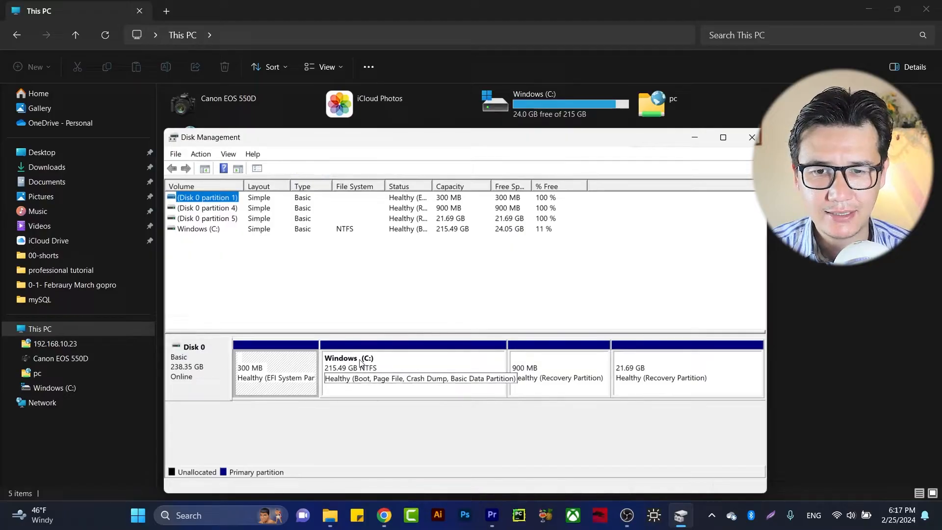
# - Shrink Windows (C:) by 4327 MB, leaving 4.23 GB unallocated space selected on Disk 0
pyautogui.rightClick(412, 368)
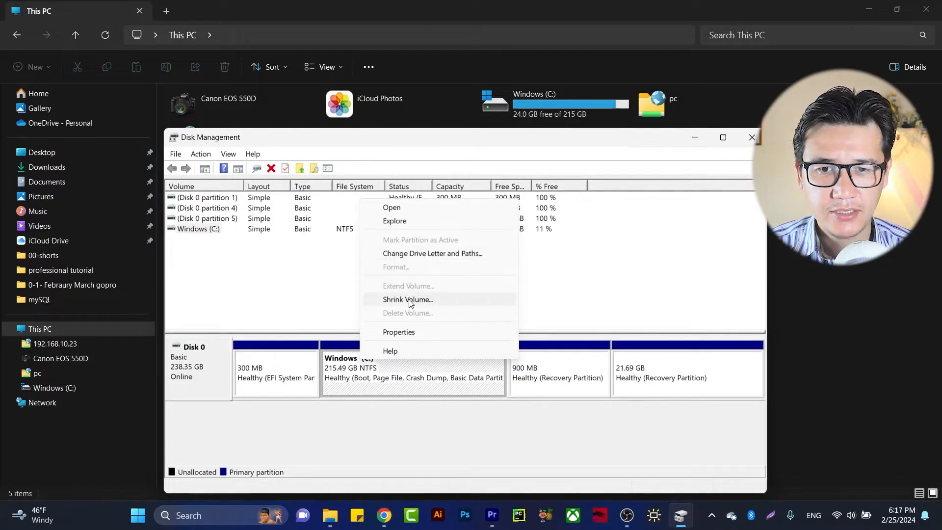
pyautogui.click(406, 299)
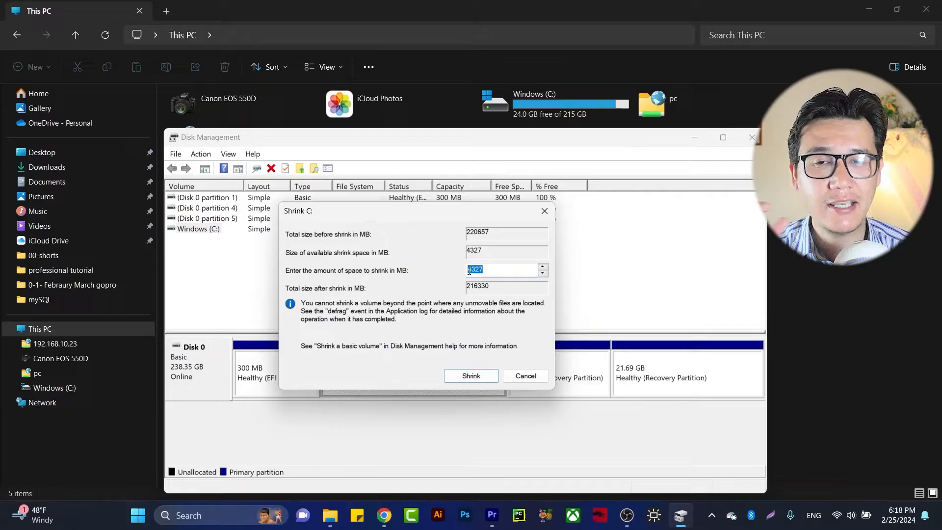
pyautogui.moveTo(405, 278)
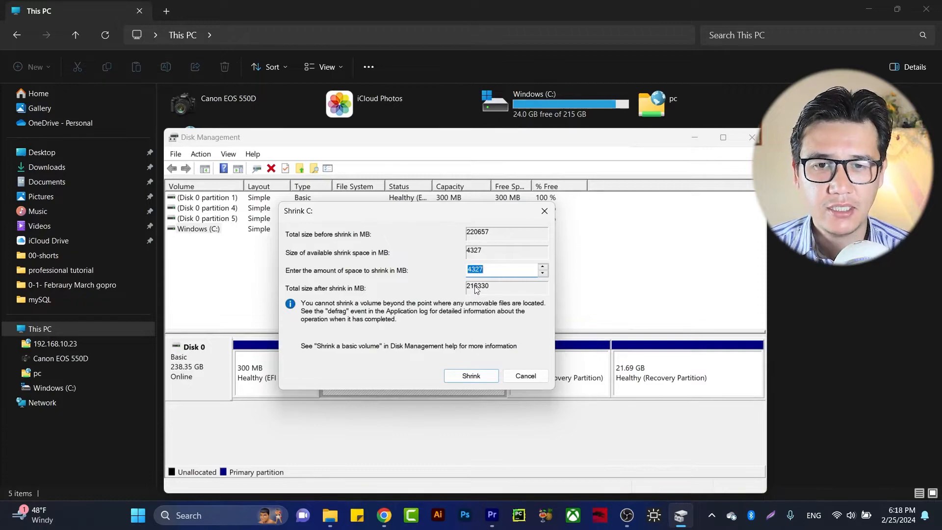
pyautogui.moveTo(466, 330)
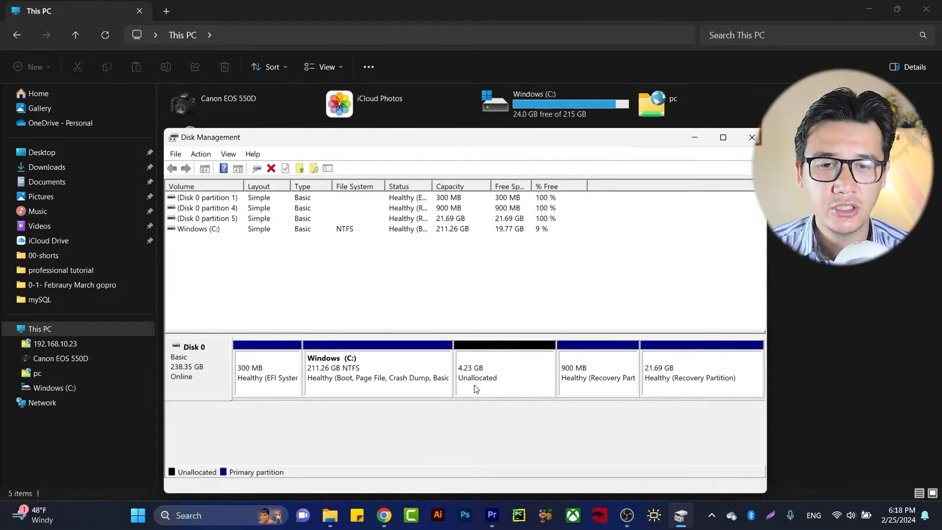
pyautogui.click(503, 370)
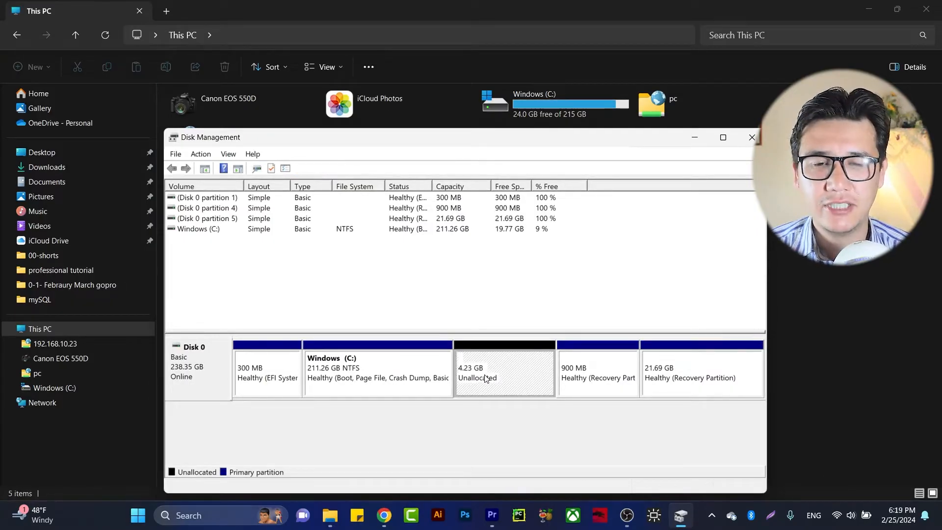
pyautogui.rightClick(485, 370)
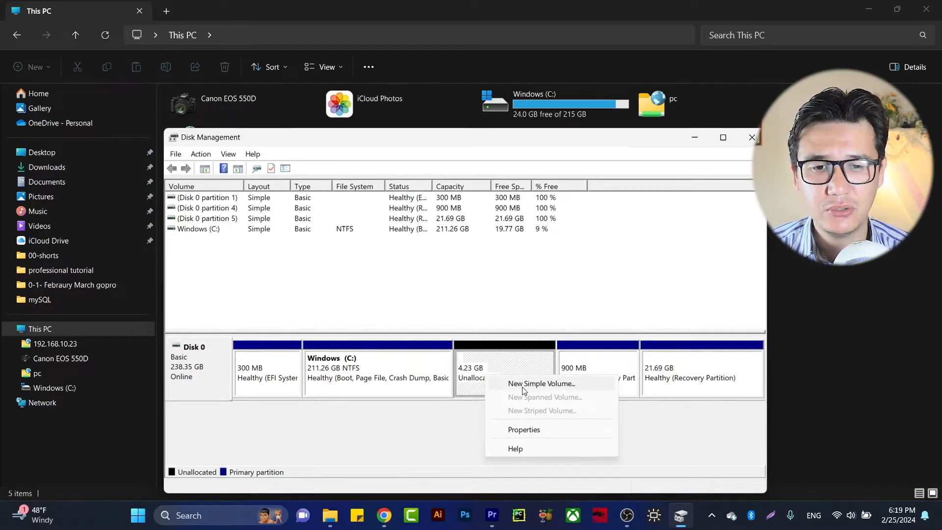
# - Create a New Simple Volume on the unallocated space: drive letter D, NTFS quick format, label New Volume
pyautogui.click(542, 383)
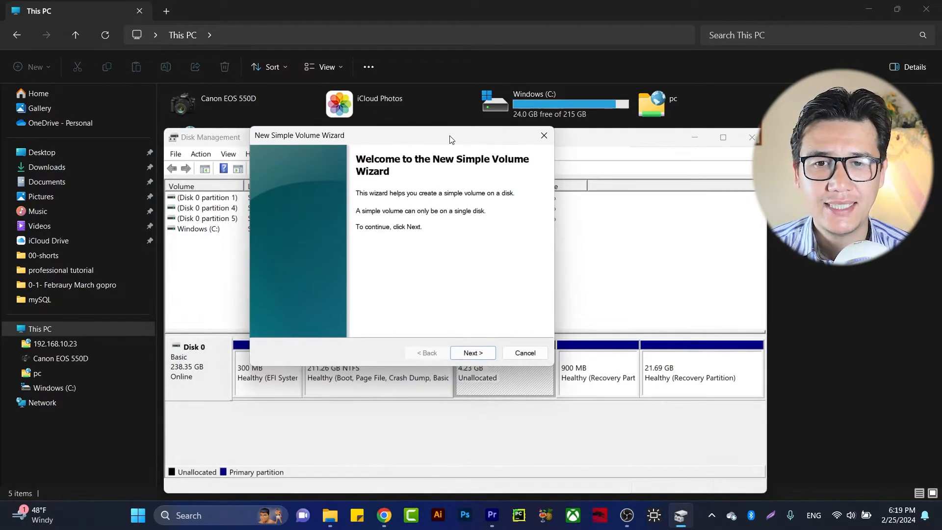
pyautogui.click(473, 352)
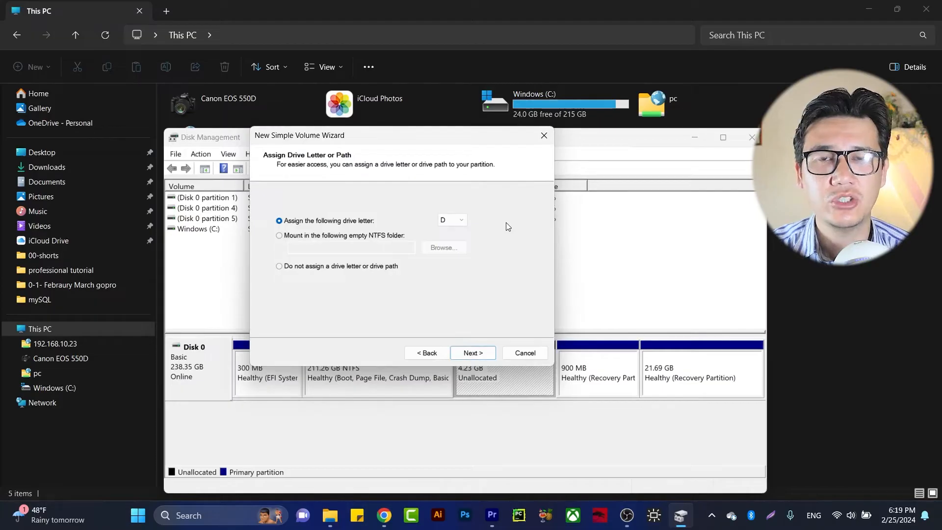
pyautogui.moveTo(472, 352)
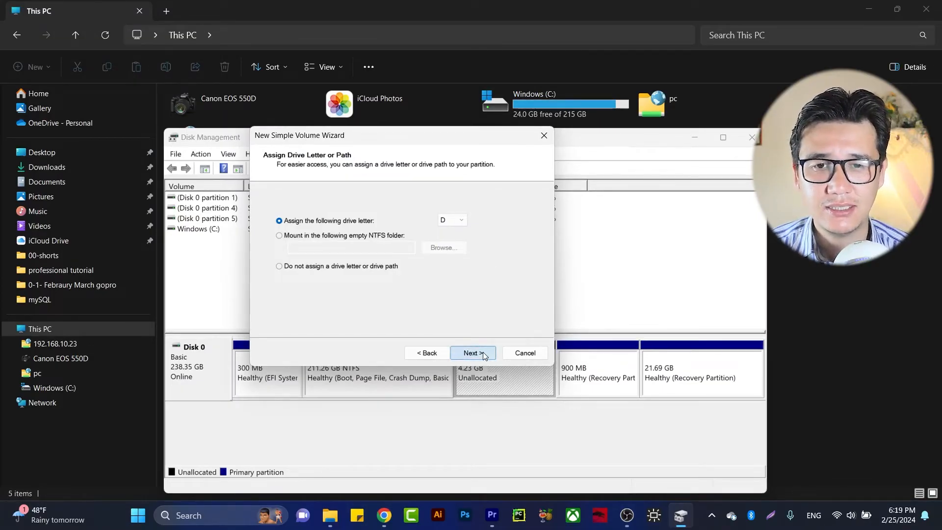
pyautogui.click(472, 352)
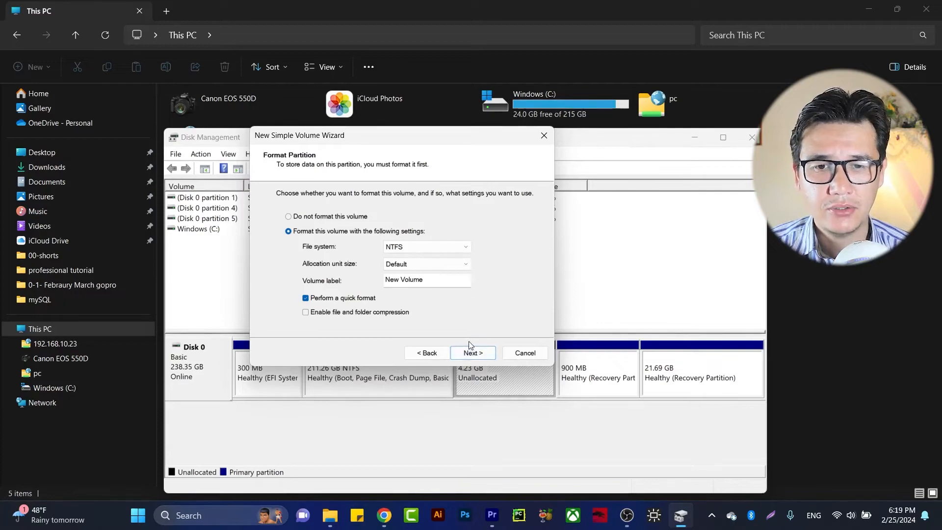
pyautogui.click(471, 352)
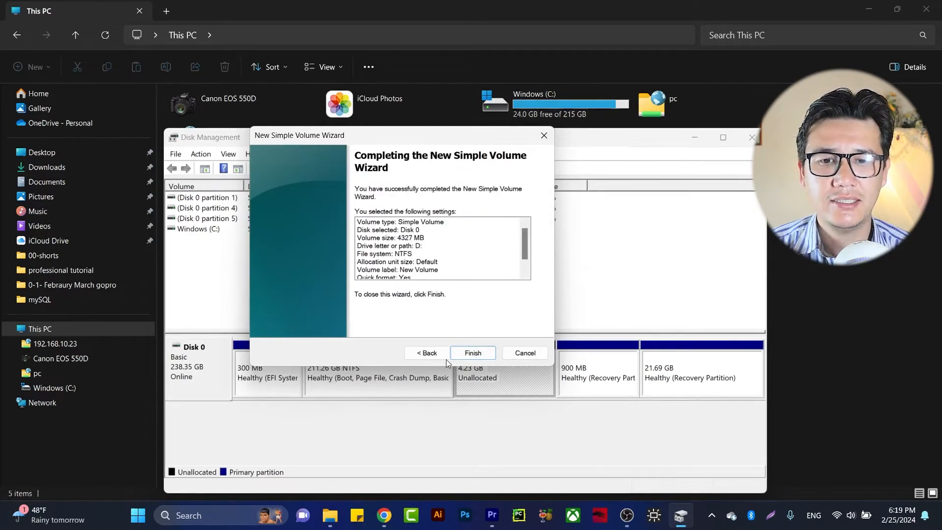
pyautogui.click(472, 353)
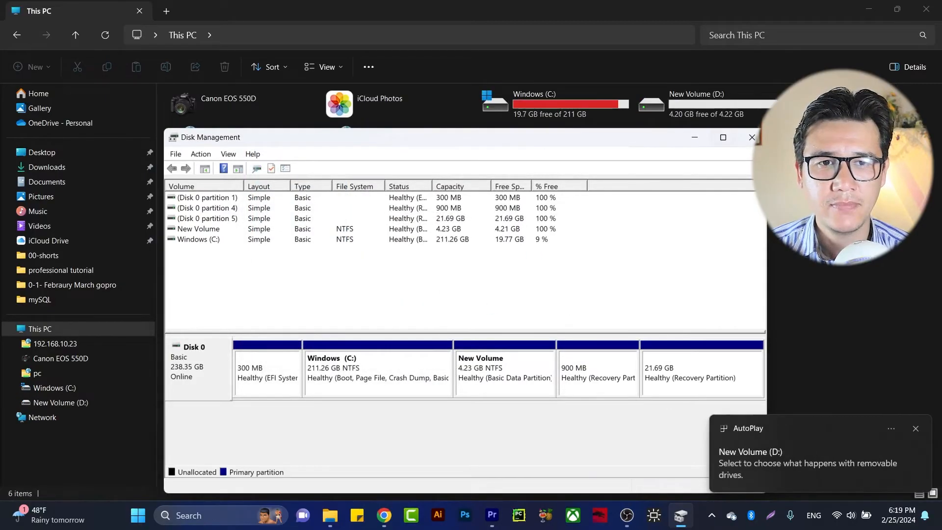
# - In This PC, look inside the empty New Volume (D:) drive and return to the drive list
pyautogui.click(751, 137)
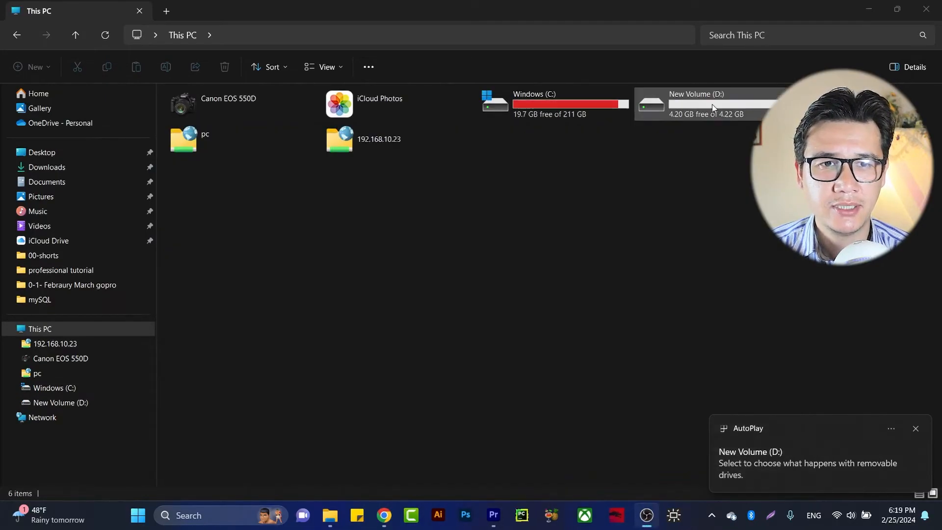
pyautogui.click(708, 103)
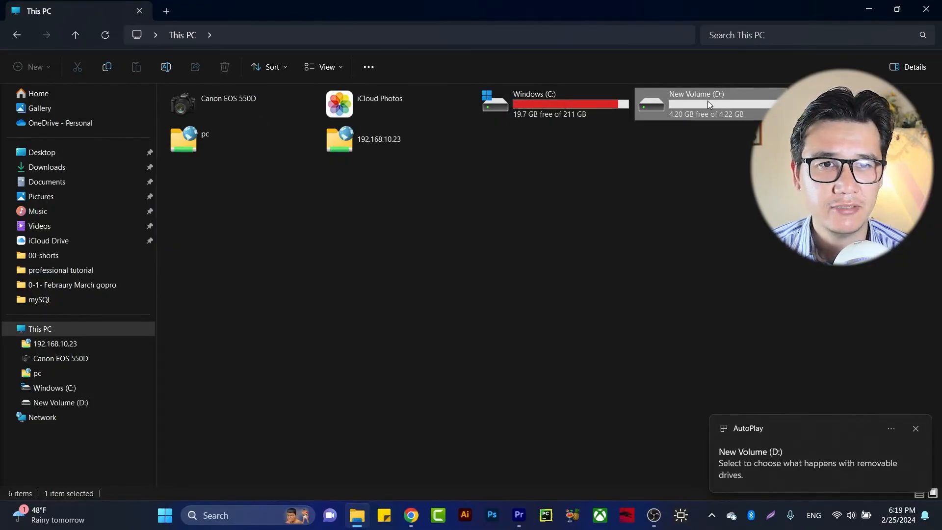
pyautogui.doubleClick(695, 102)
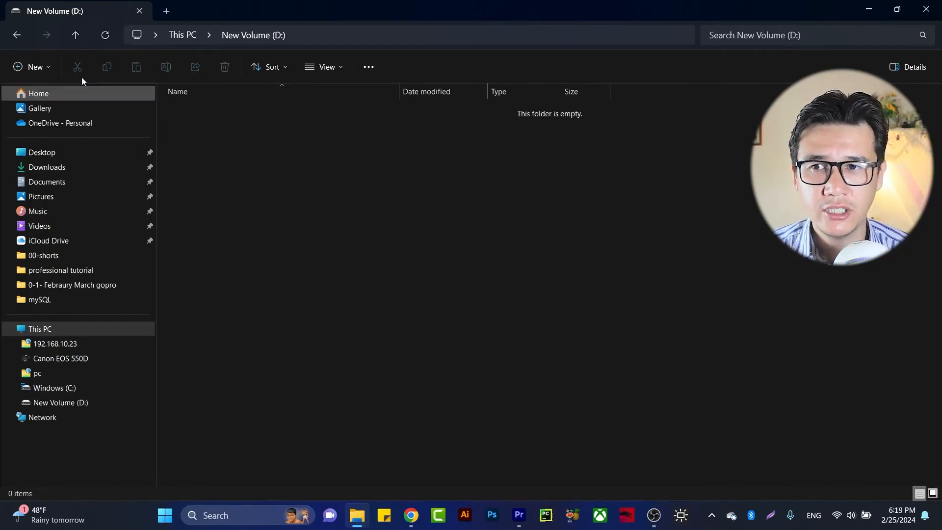
pyautogui.click(17, 34)
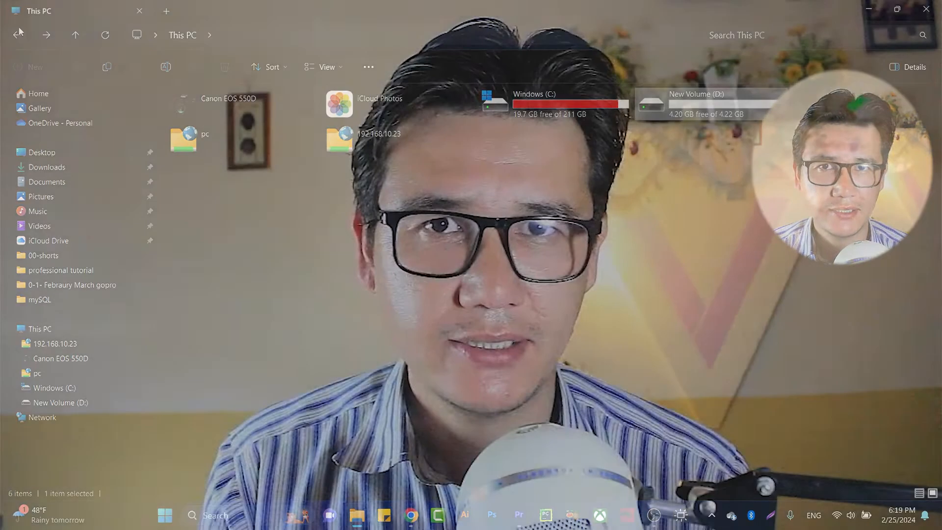